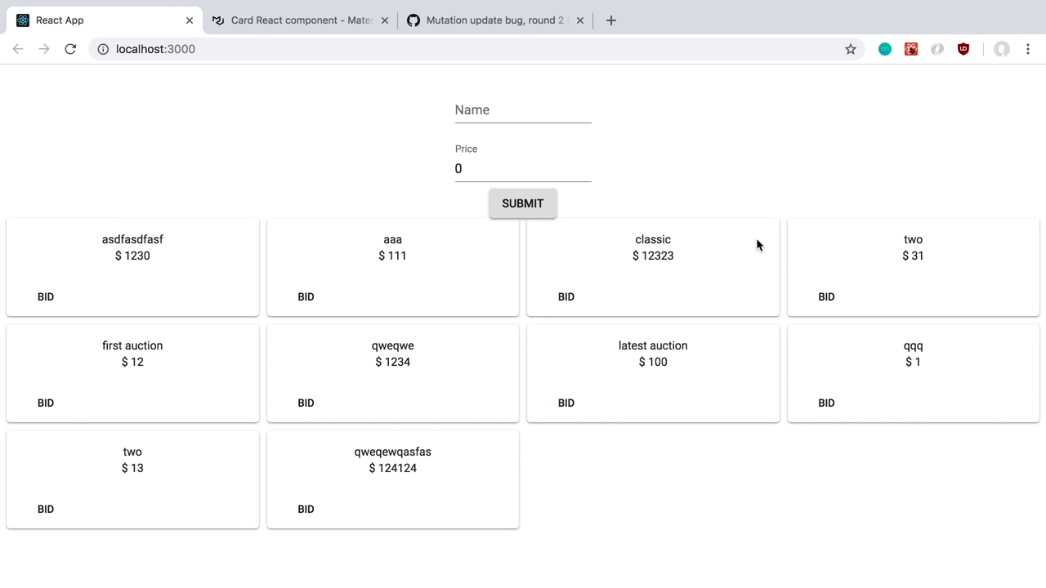
mouse_move(722, 199)
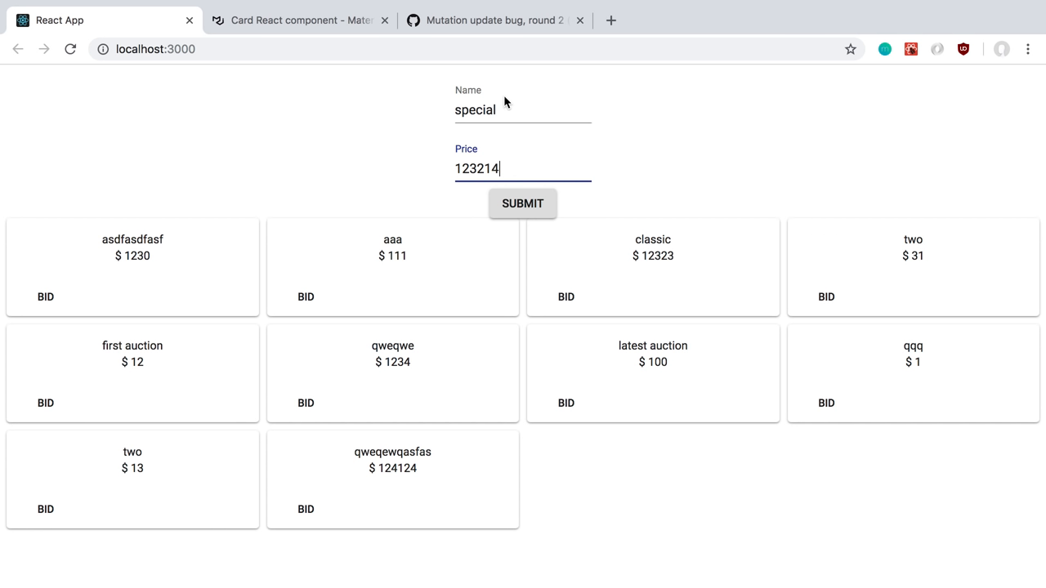
Submit a new auction named special with a large price from the form
type("21")
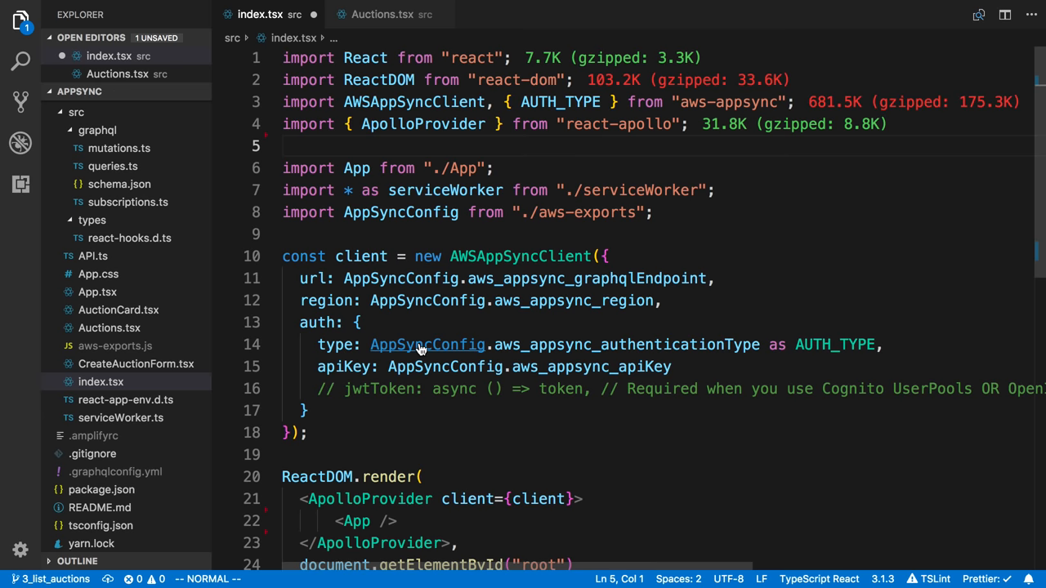
left_click(382, 13)
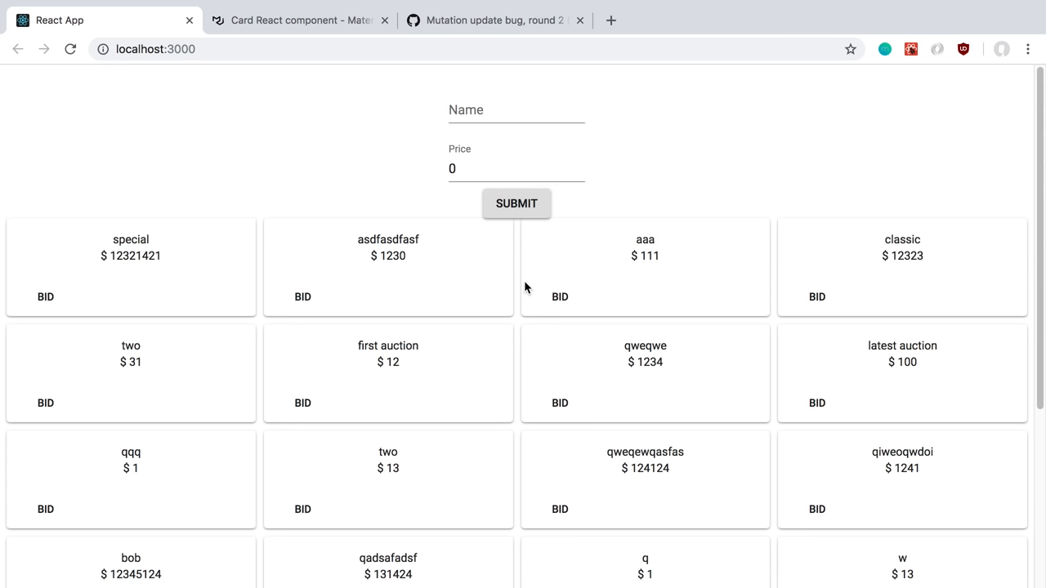
scroll("down", 3)
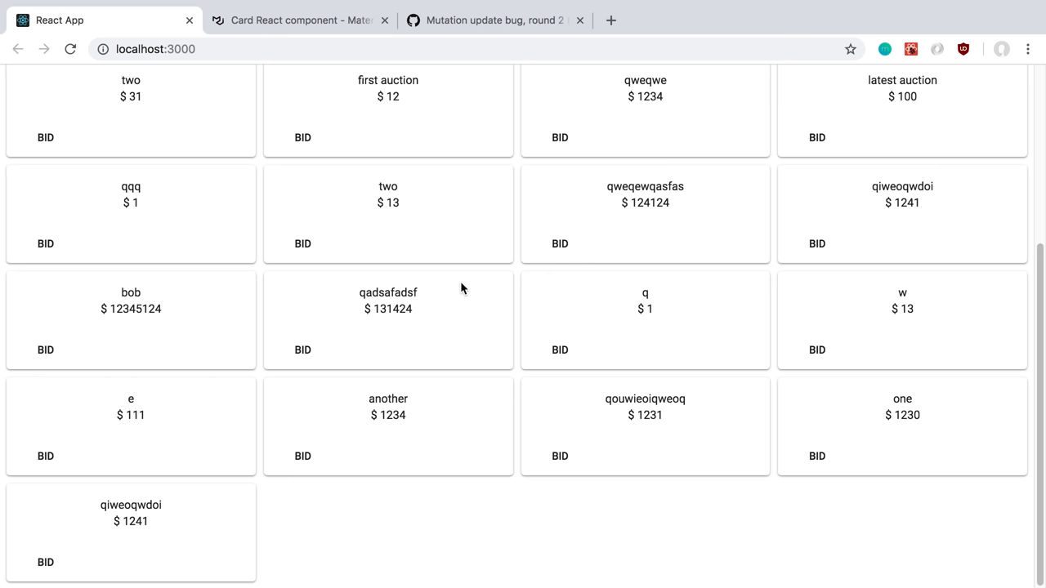
scroll("up", 3)
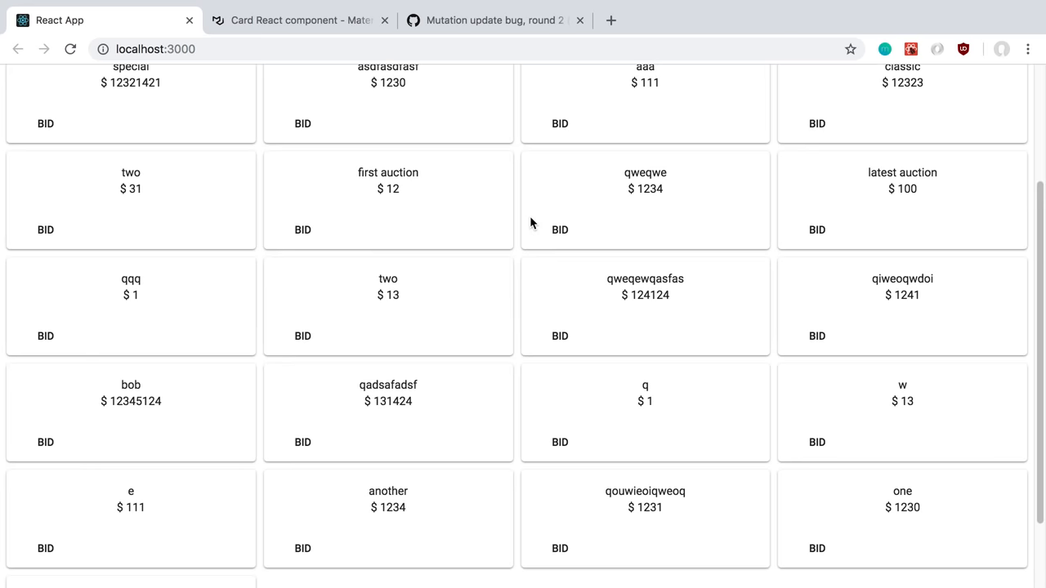
scroll("up", 3)
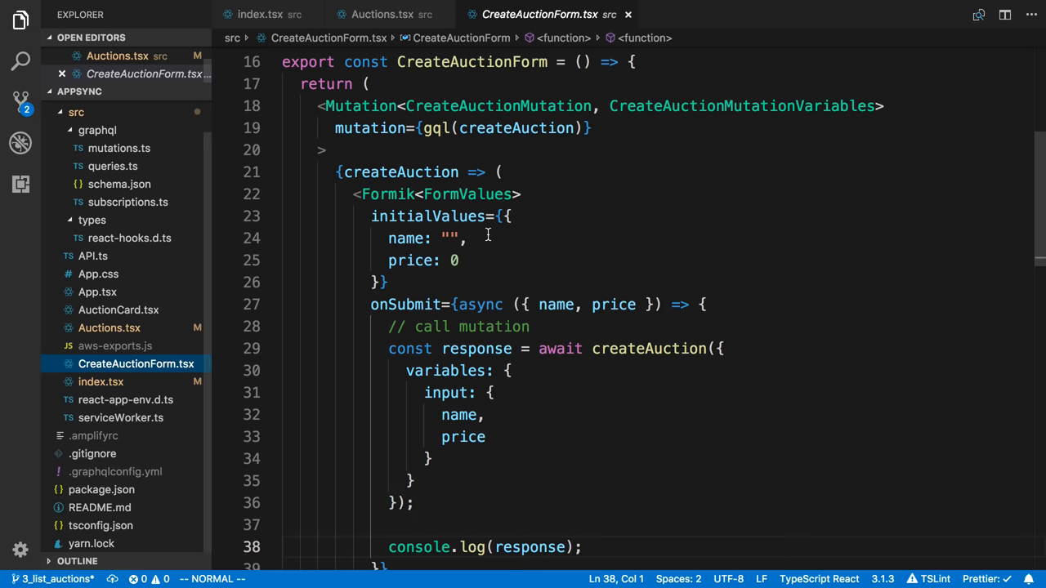
Add refetchQueries: [{query: gql(listAuctions)}] to the createAuction mutation options
type("refetchQueries: [{query:")
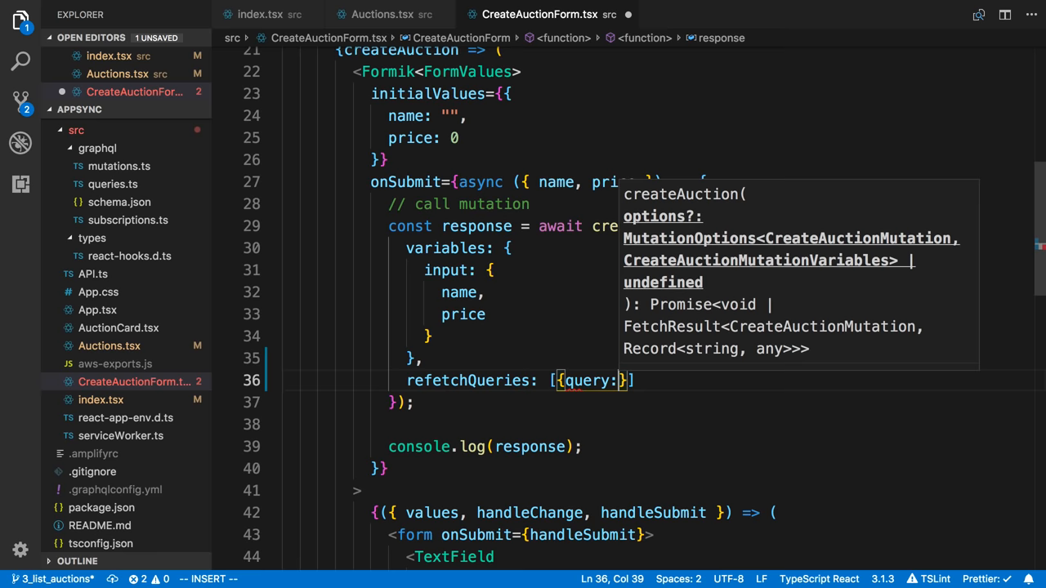
type("gql(listAuctions)")
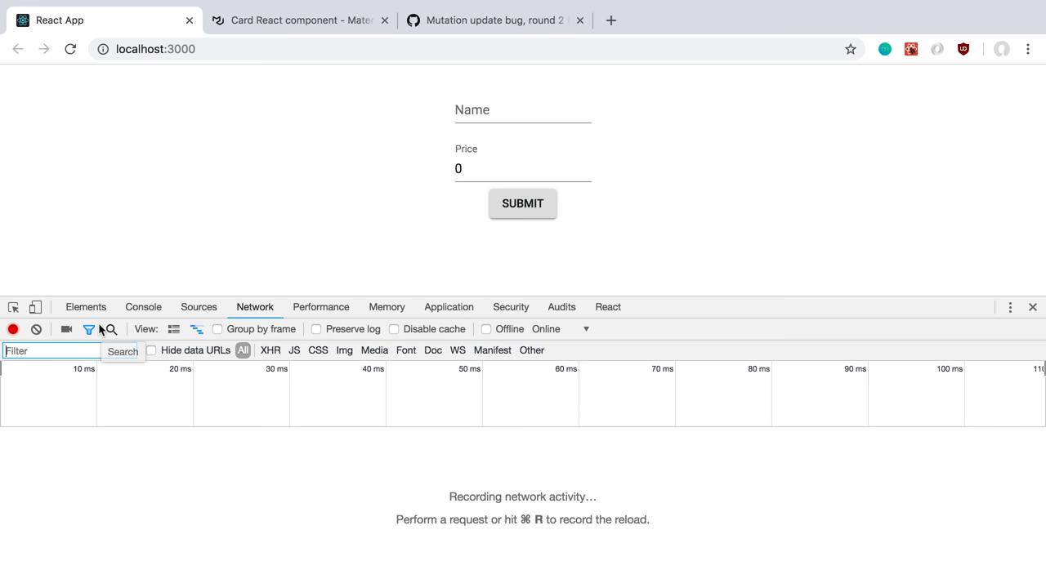
Filter the Network tab by graphql, submit, and read the CreateAuction and ListAuctions request payloads
type("graphql")
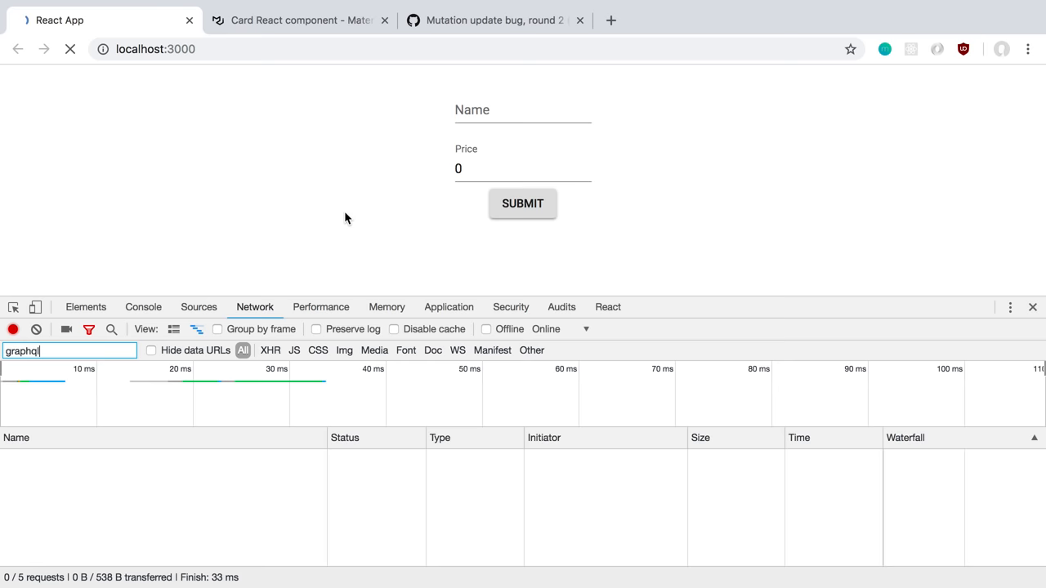
left_click(524, 112)
type("another2131")
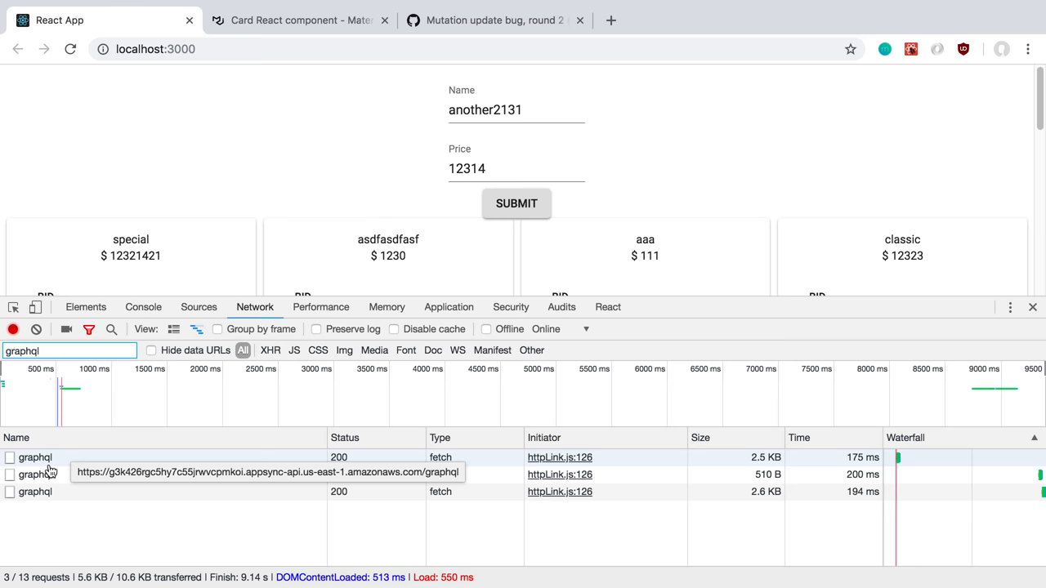
left_click(35, 458)
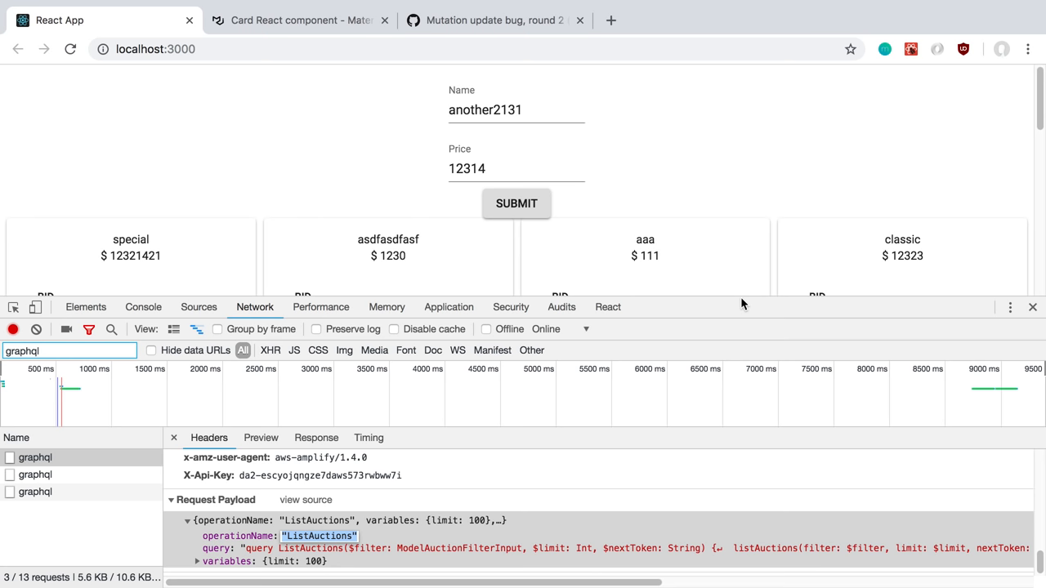
left_click(36, 366)
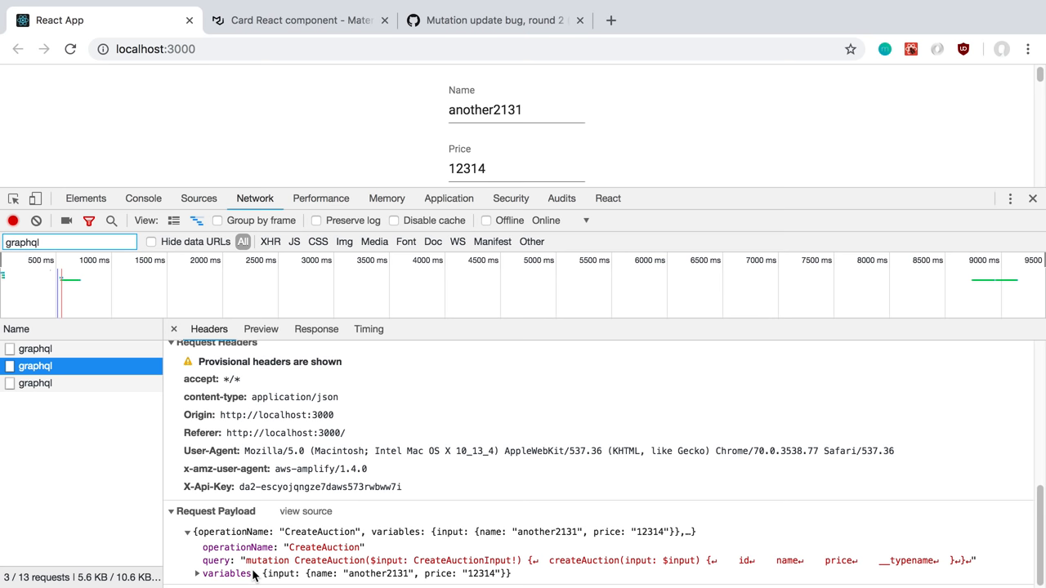
left_click(1034, 197)
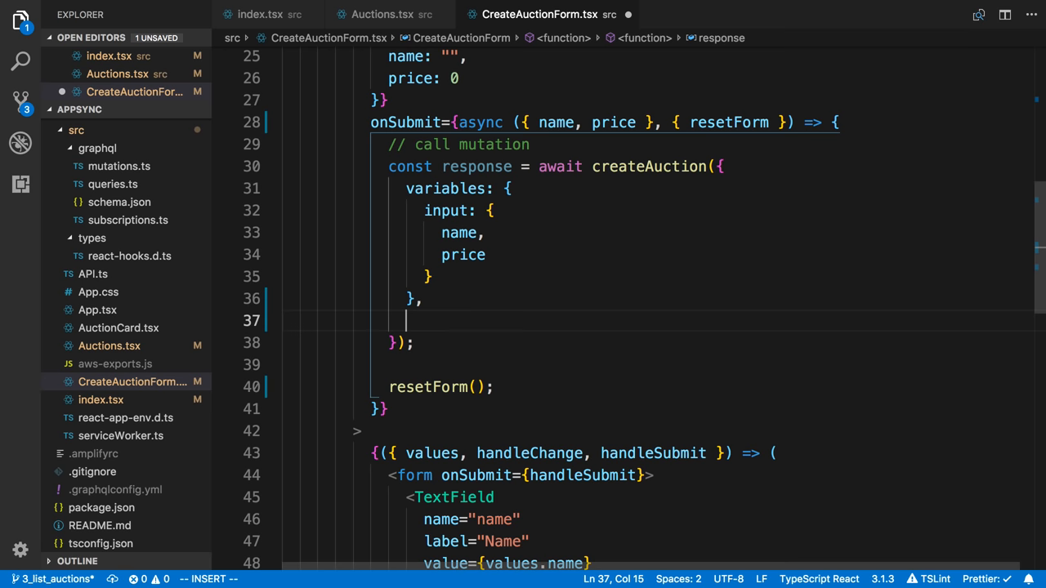
Write update: (store, {data}) => { ... } returning early when data or data.createAuction is missing
type("update: (store, )")
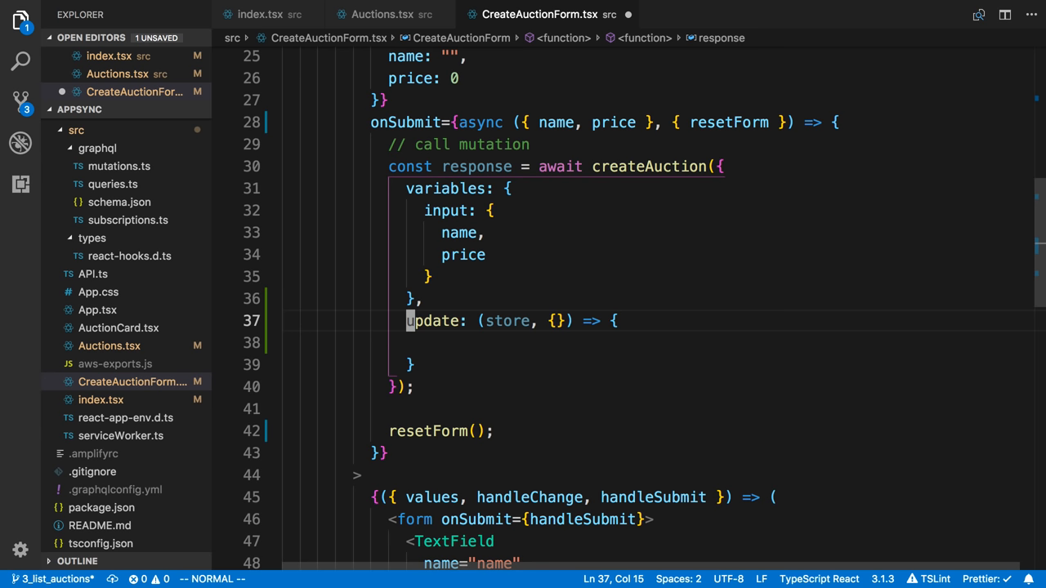
type("{")
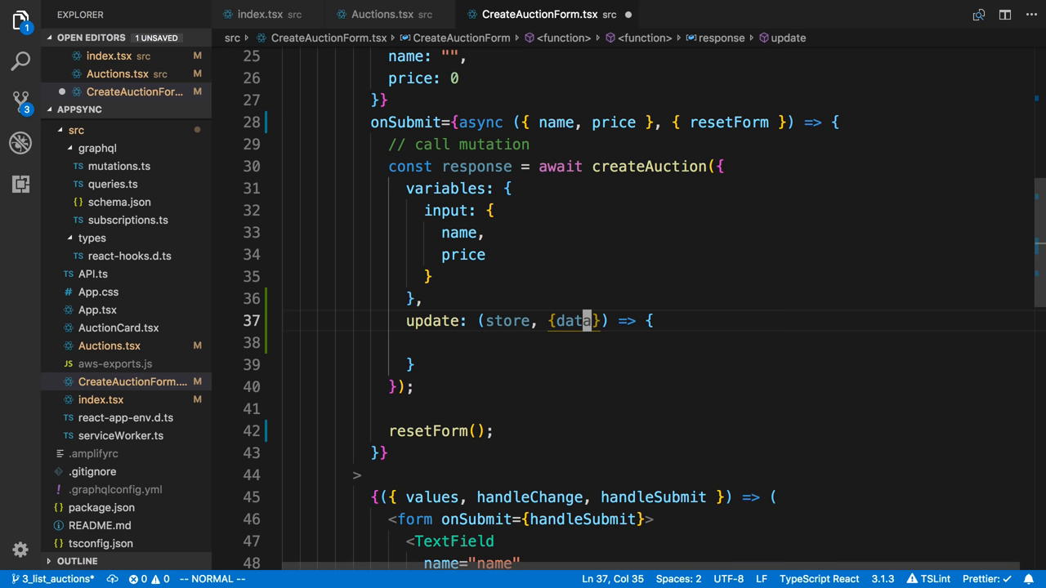
type("if (!data || d")
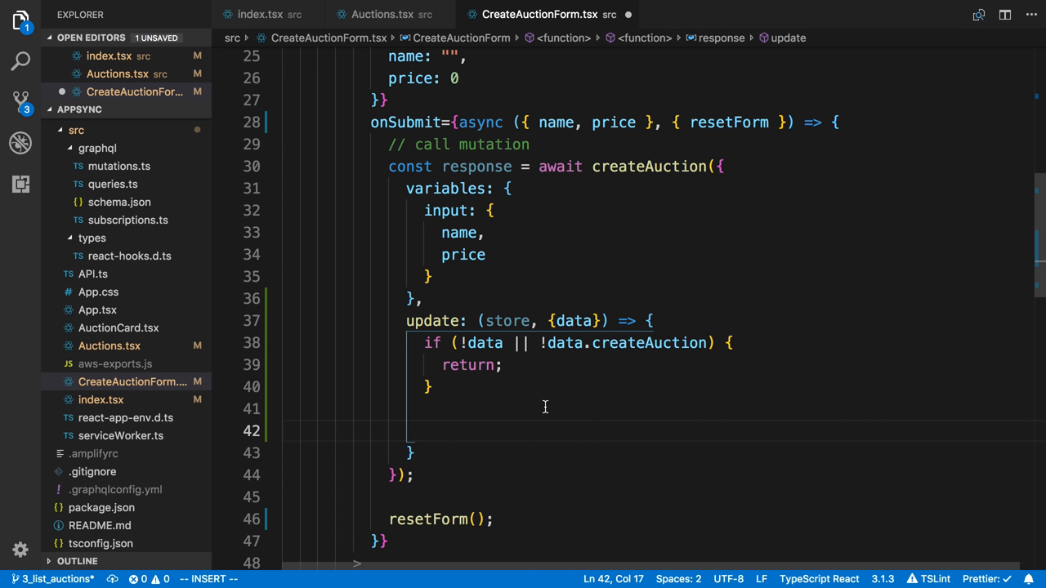
mouse_move(634, 447)
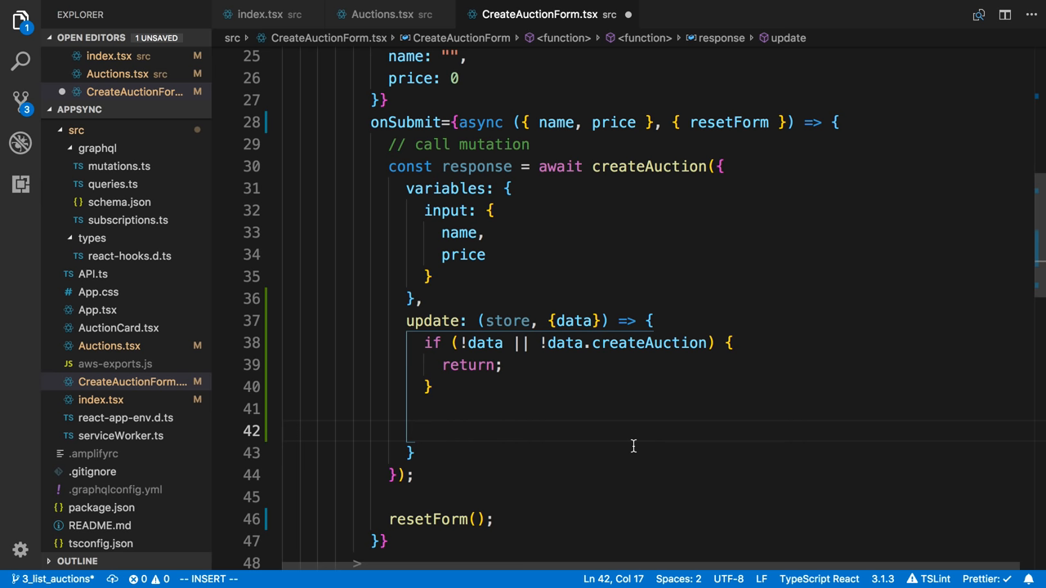
Read the cached listAuctions query with limit 100 into a const auctions via store.readQuery
scroll("down", 3)
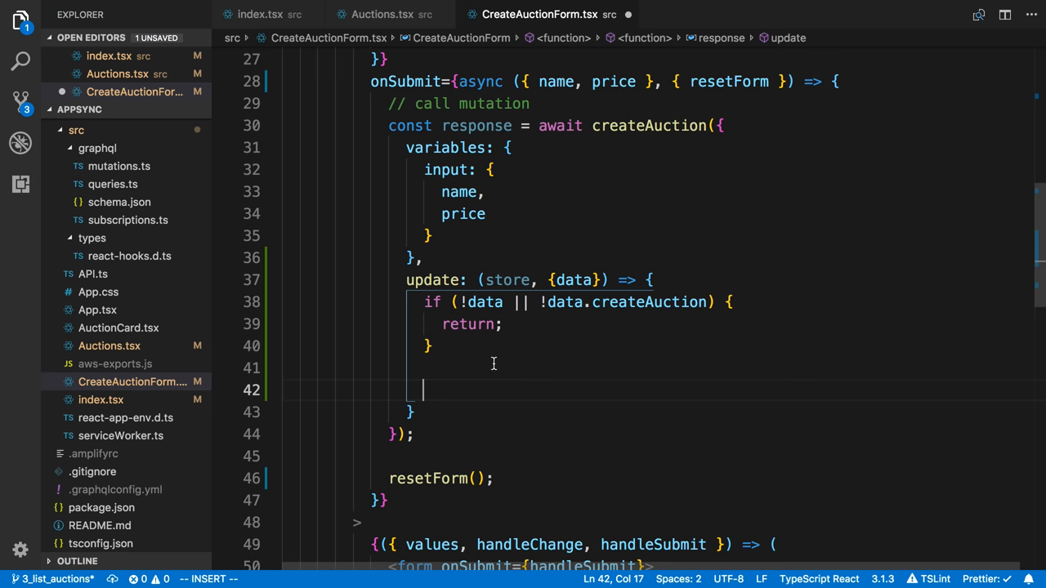
type("const")
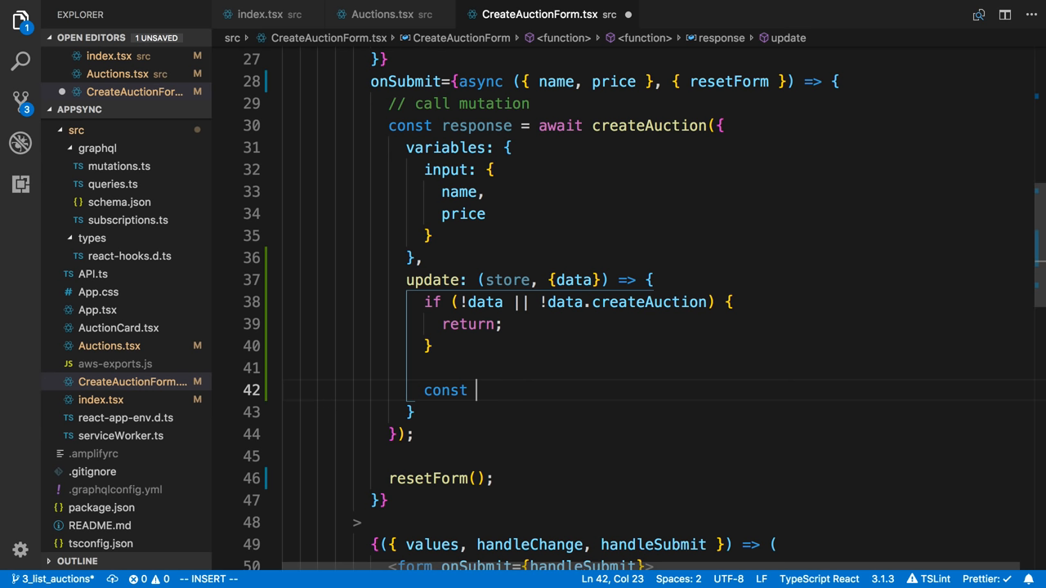
type("auctions =")
type("query: gql(lim),")
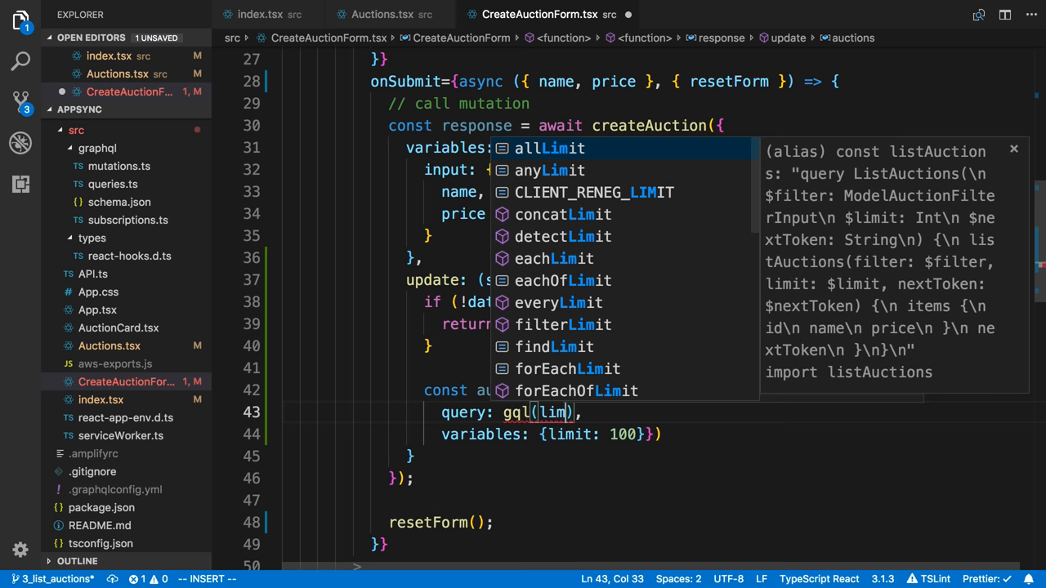
key("Escape")
type("stAuctions")
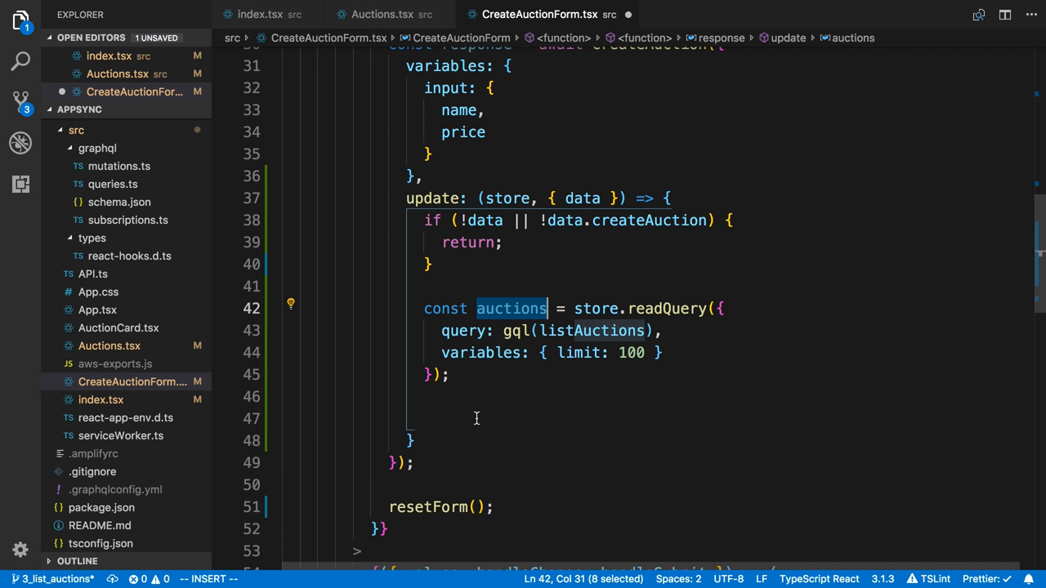
left_click(473, 419)
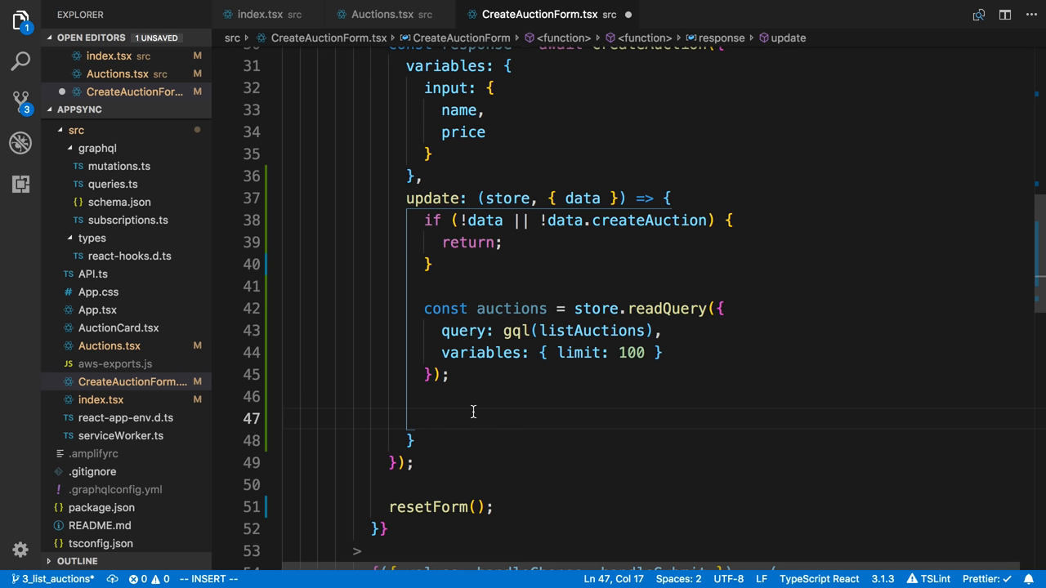
Write the auctions back with store.writeQuery using produce on listAuctions!.items
type("store.writeQuery({")
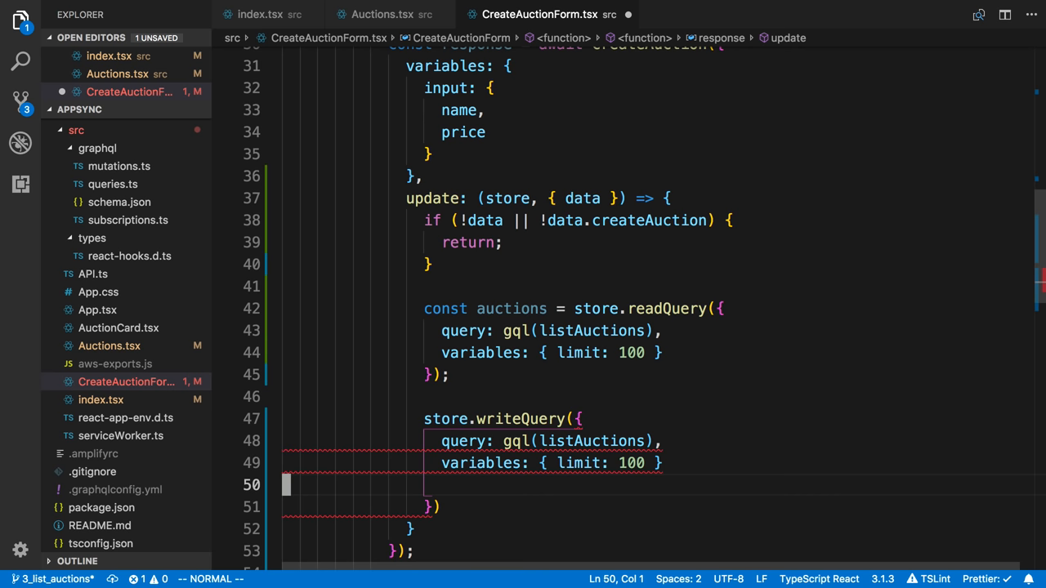
type("data:")
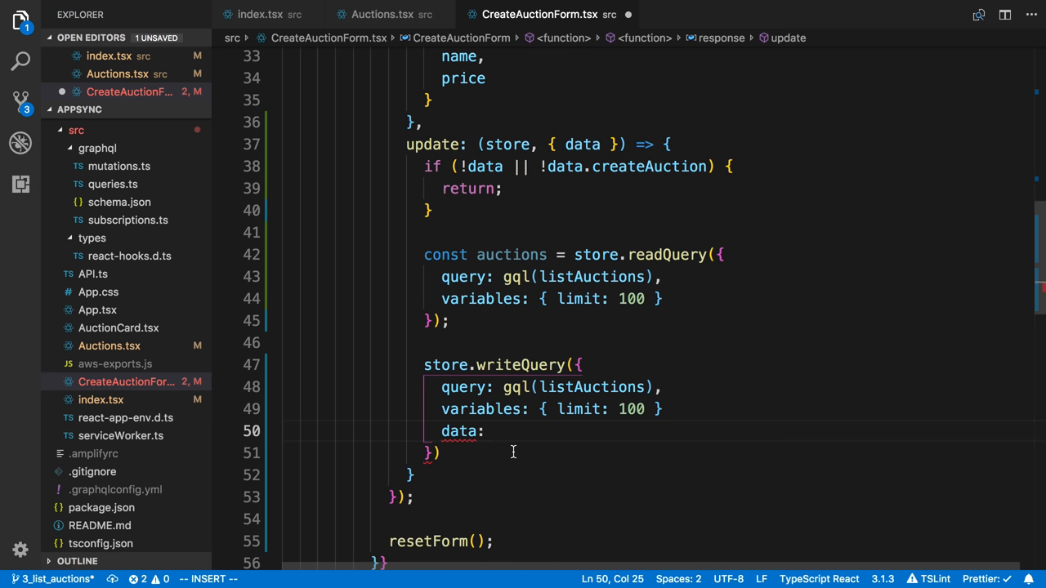
scroll("down", 3)
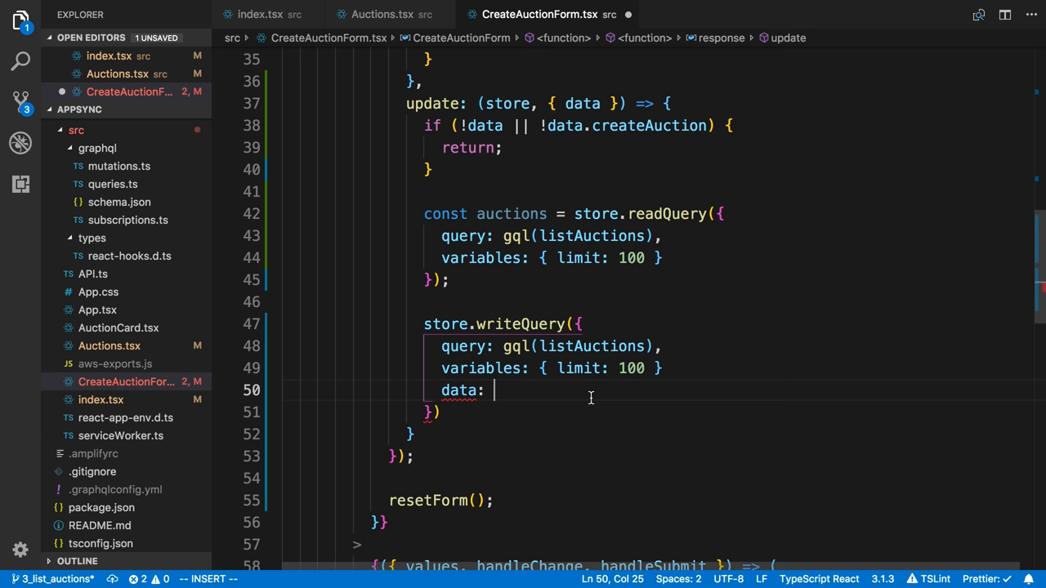
mouse_move(527, 393)
type(" produce(auctions, ds => {")
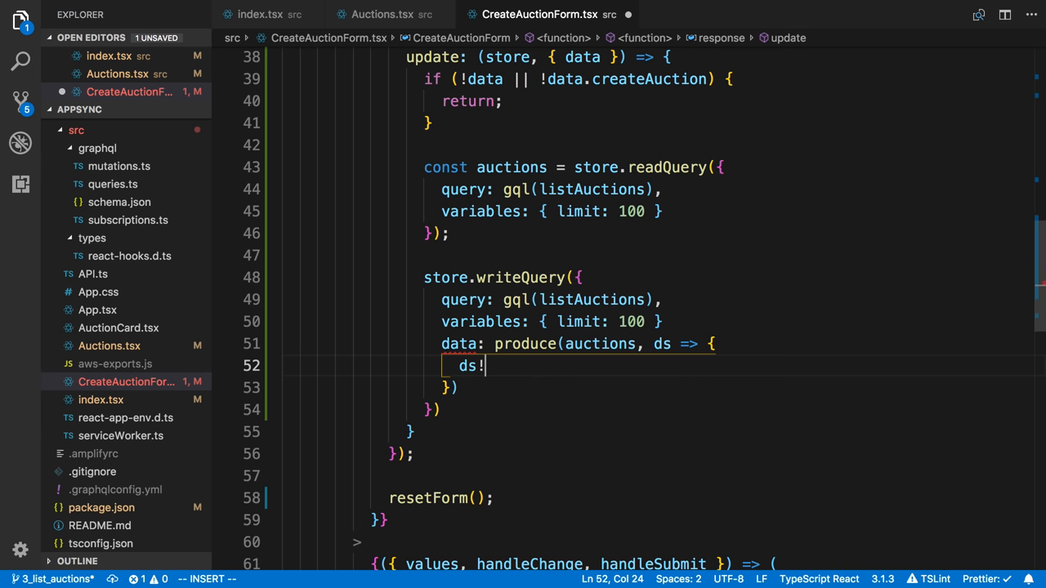
mouse_move(598, 343)
type("<ListAuctionsQuery>")
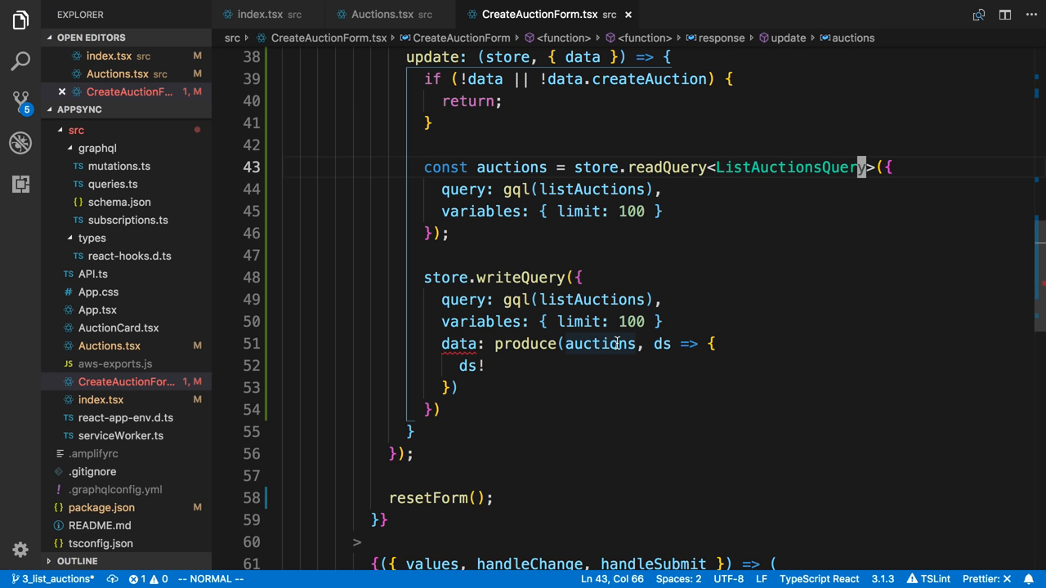
type(".listAuctions!.items!.unshift(")
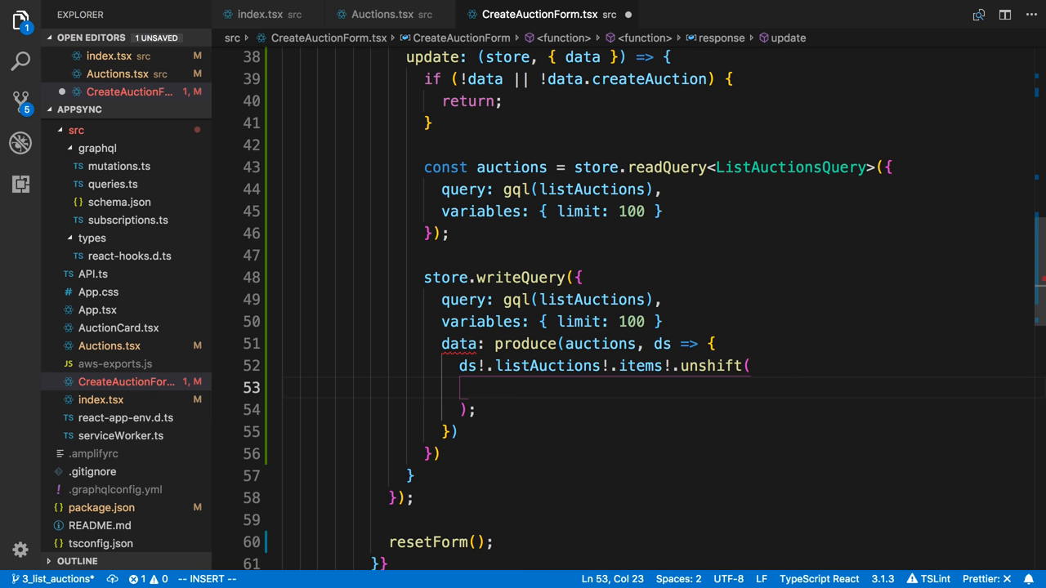
Unshift data.createAuction onto the front of the cached items list
scroll("up", 3)
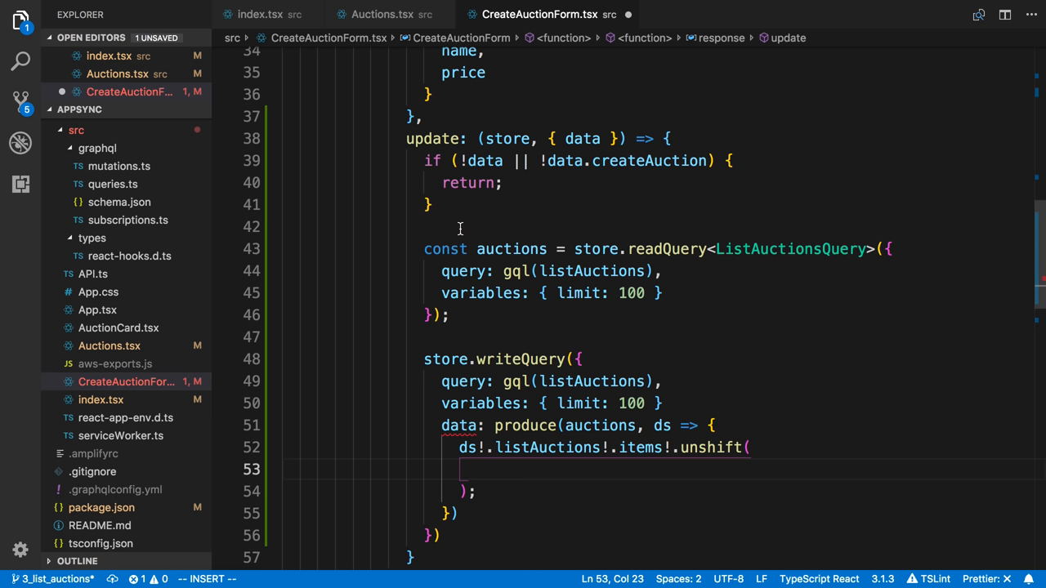
type("data.createAuction")
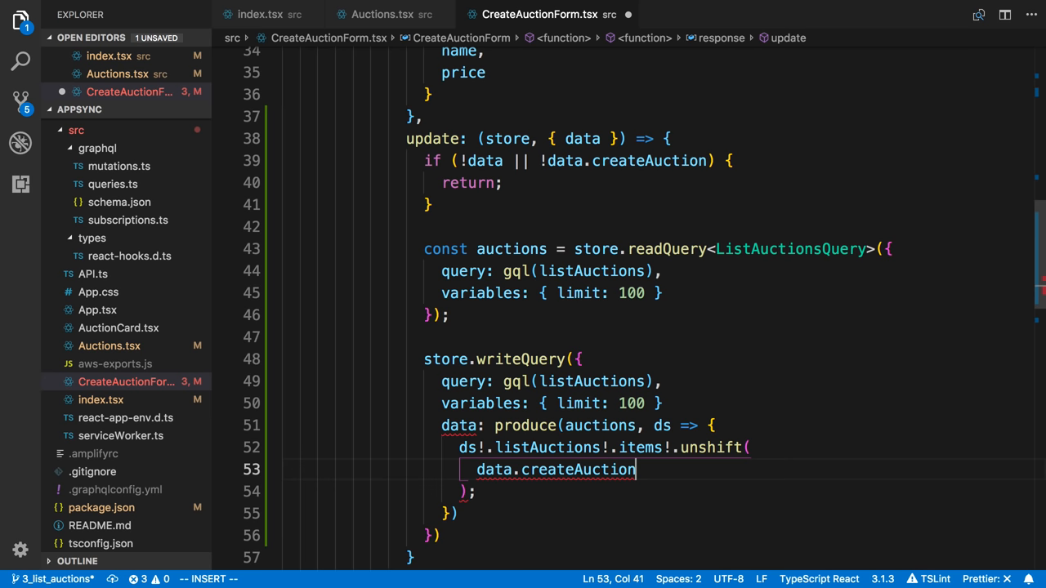
key("Escape")
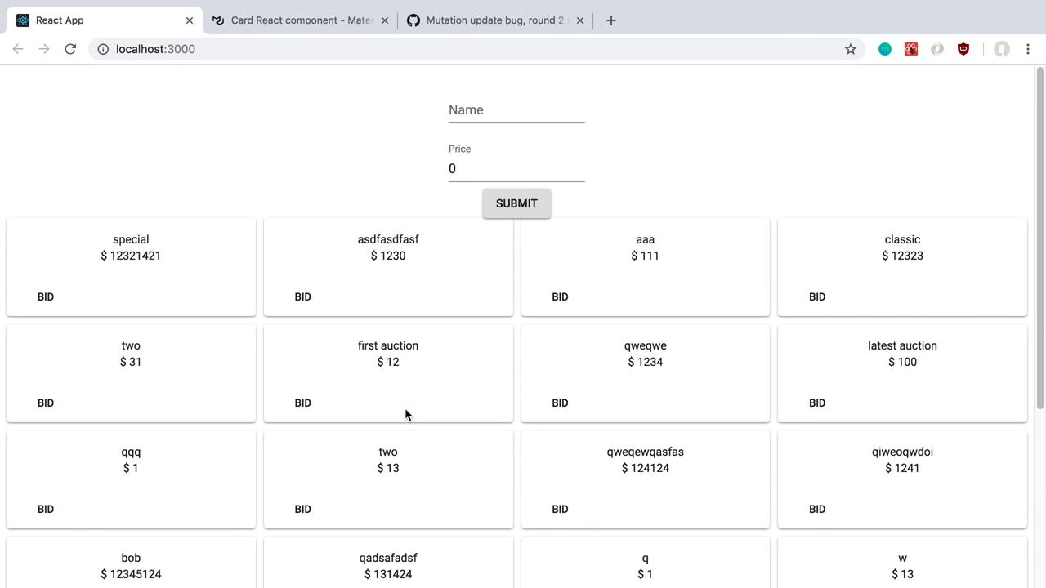
Submit the special2 auction for 2 and check it appears once after reloading
scroll("down", 3)
type("special2")
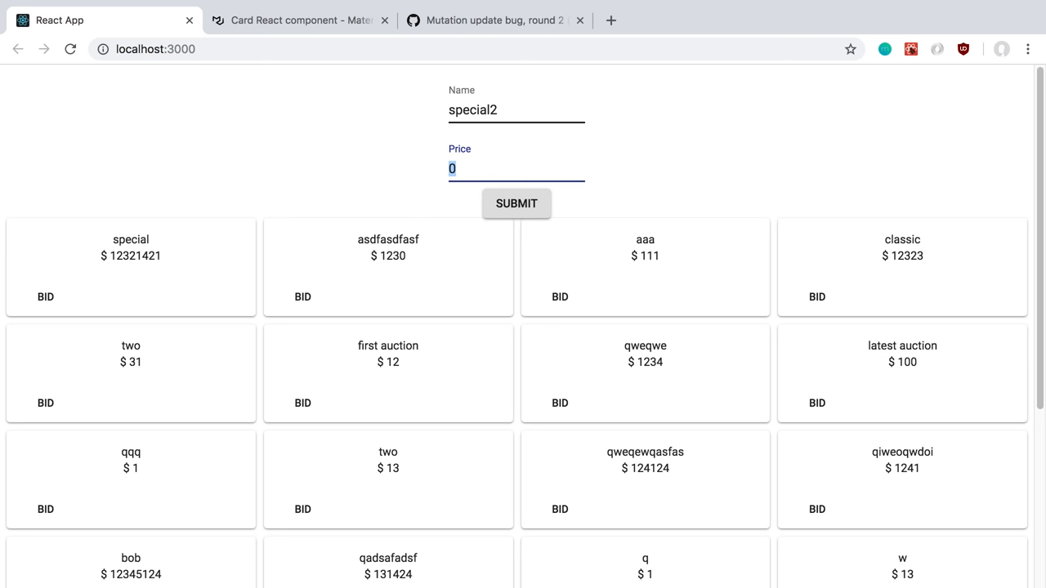
left_click(517, 203)
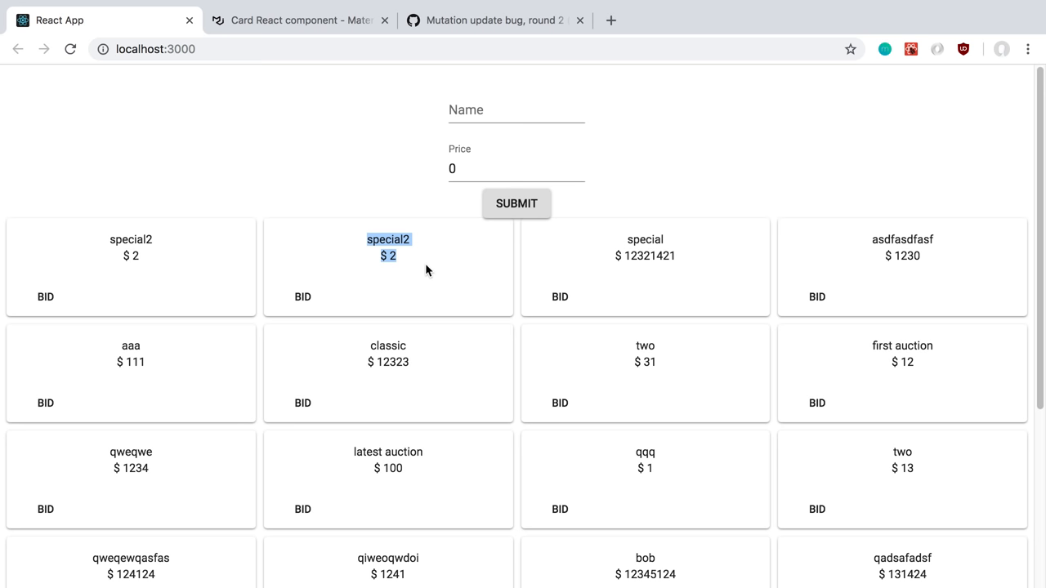
key("f12")
type("special2")
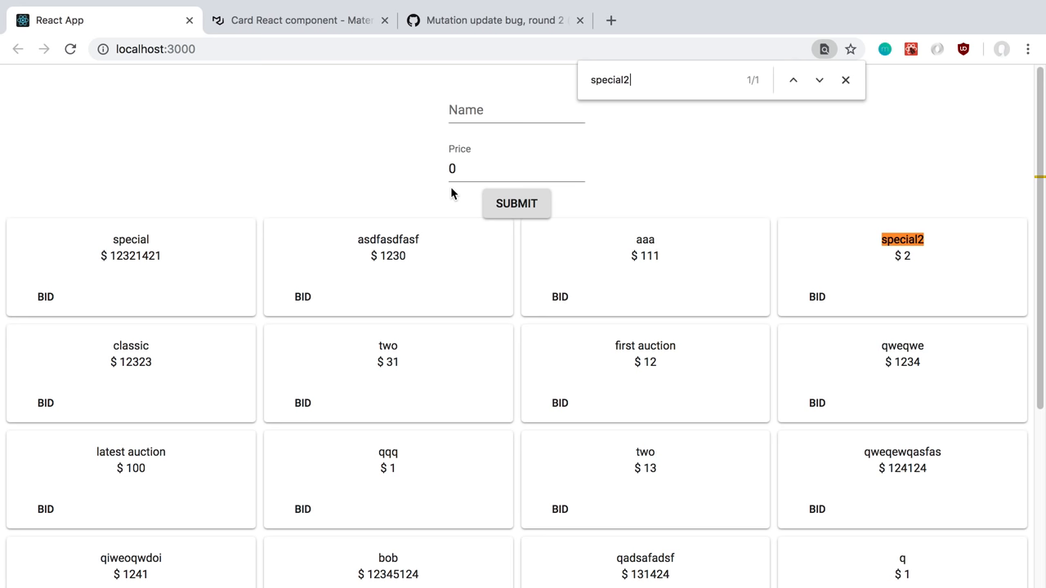
Read the GitHub 'Mutation update bug, round 2' issue about duplicate cache entries
left_click(491, 19)
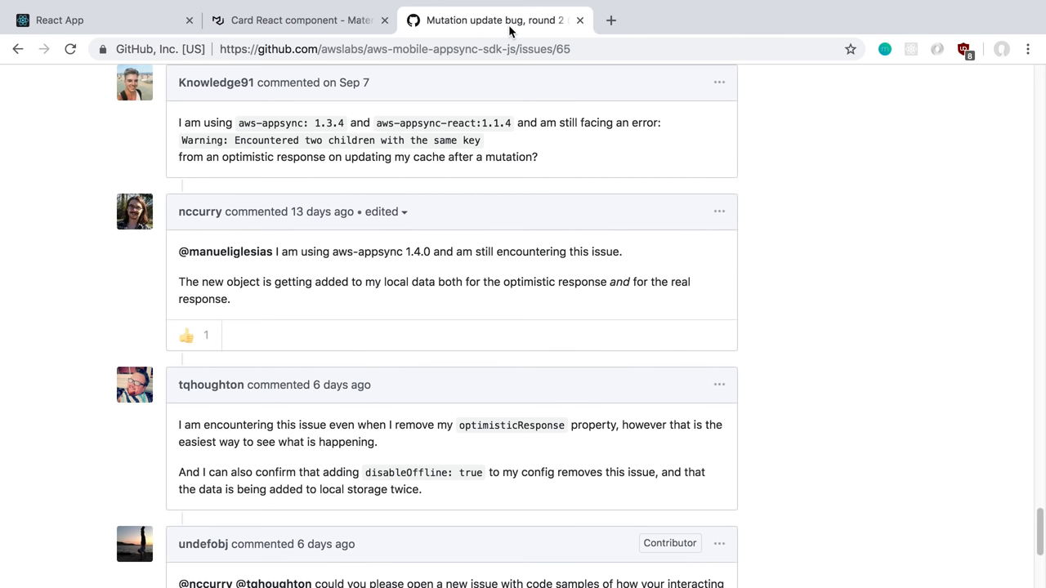
scroll("down", 3)
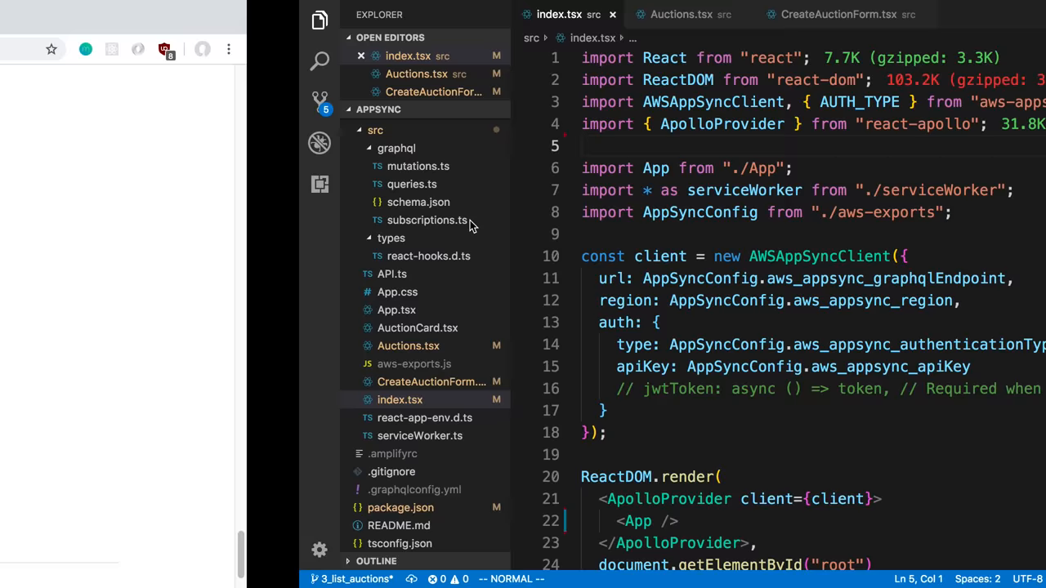
Insert disableOffline: false into the AWSAppSyncClient options in index.tsx
type("disableOffline: false,")
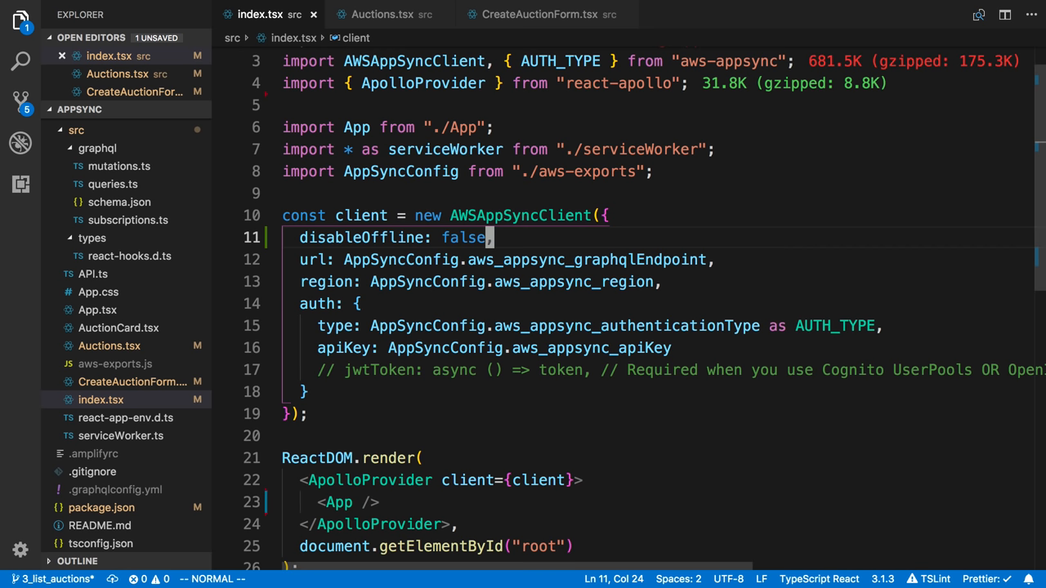
left_click(382, 13)
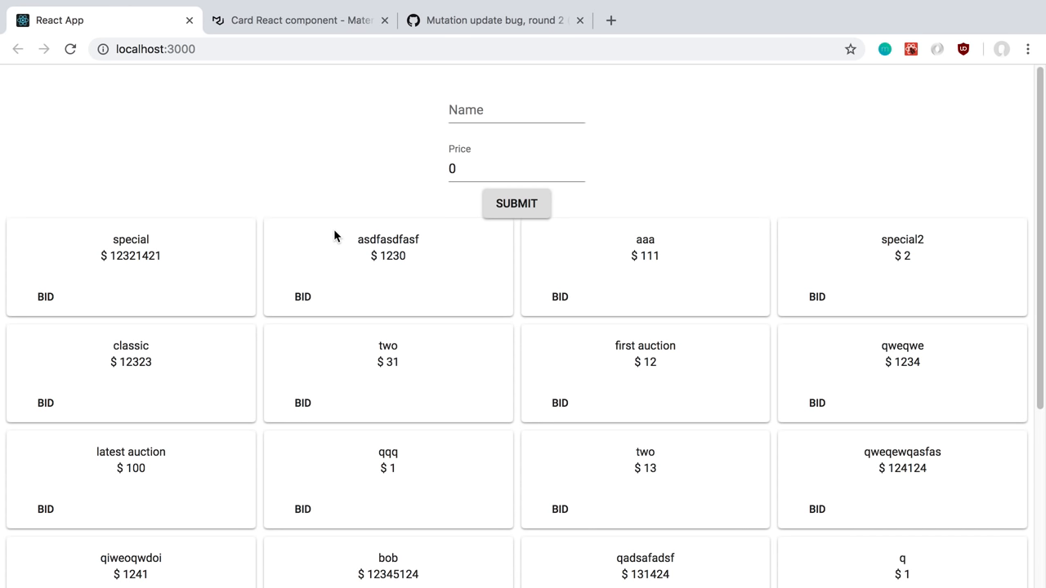
Submit an auction named qqqqqq, see it listed twice, and inspect the page
type("qqqqqq")
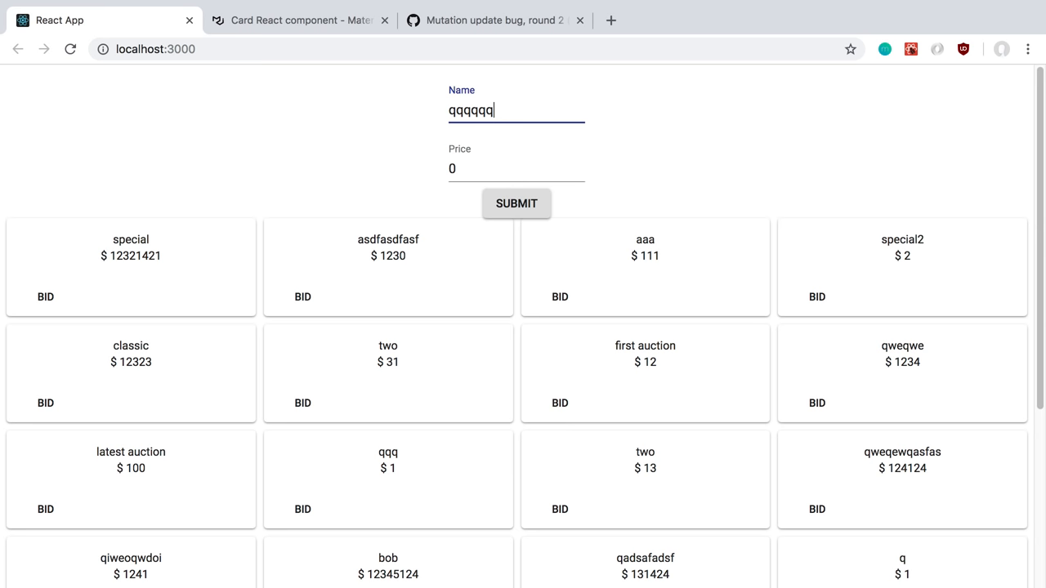
right_click(131, 270)
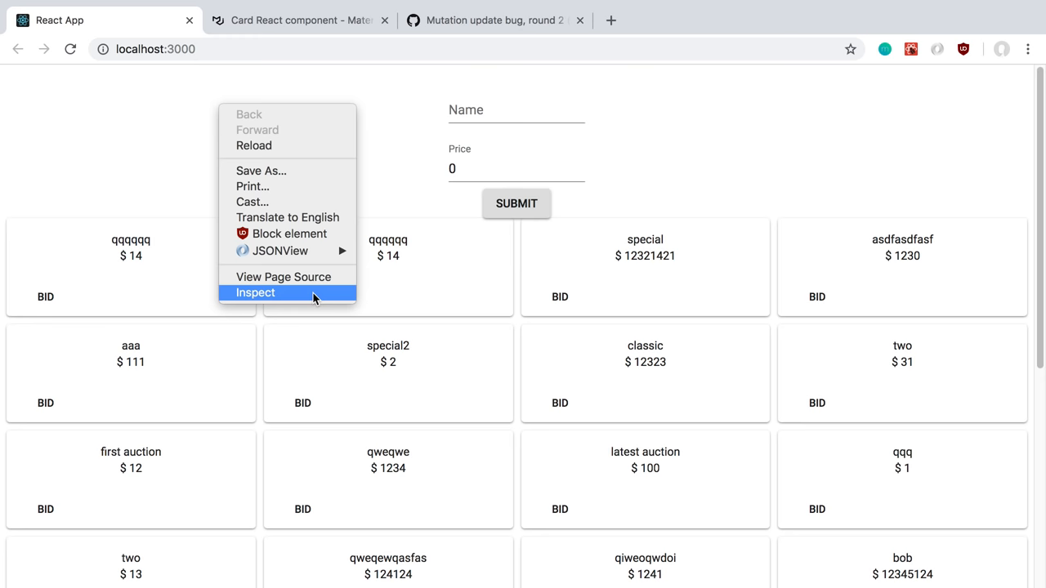
left_click(255, 292)
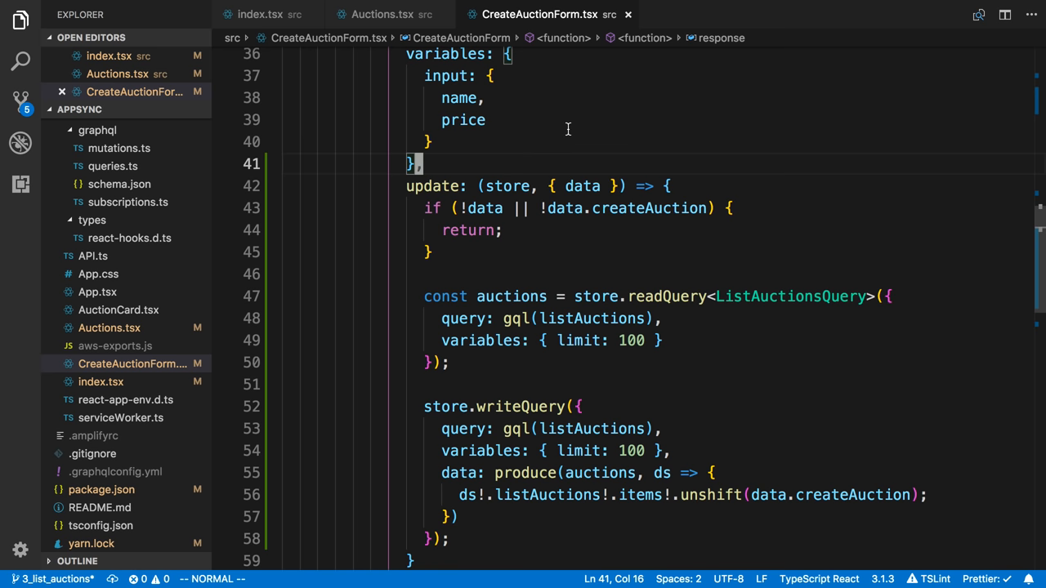
Write optimisticResponse with createAuction { __typename: "Auction", id: "-1", name, price }, checking the mutation's returned fields
type("optimisticResponse: {")
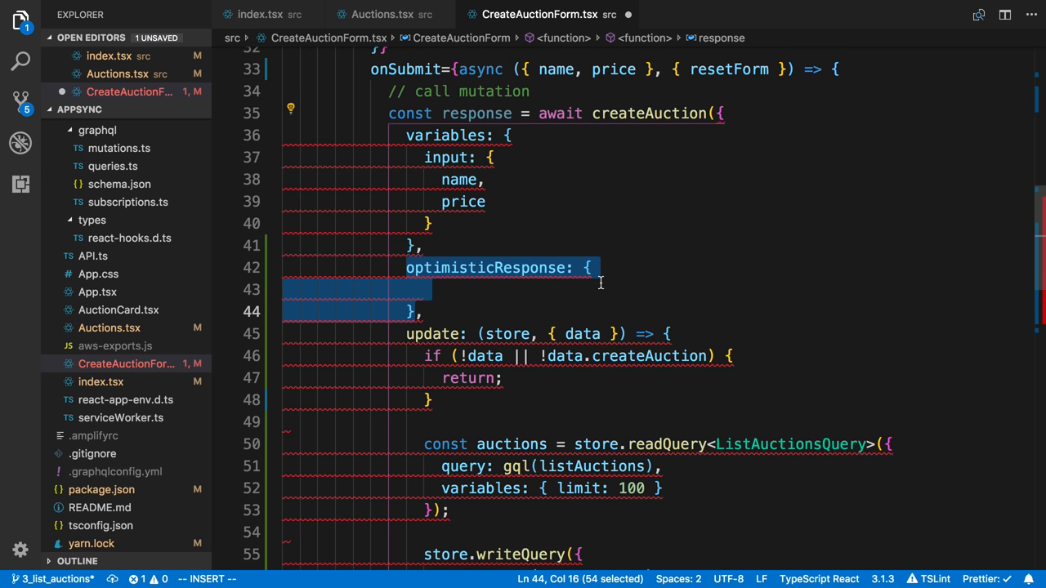
left_click(657, 399)
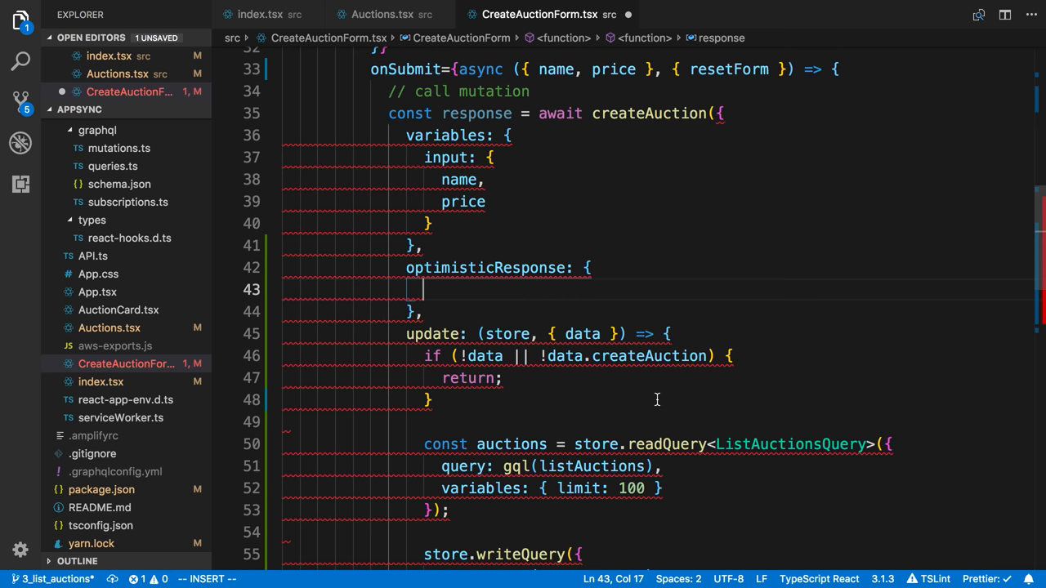
type("createAuction: {")
type("id")
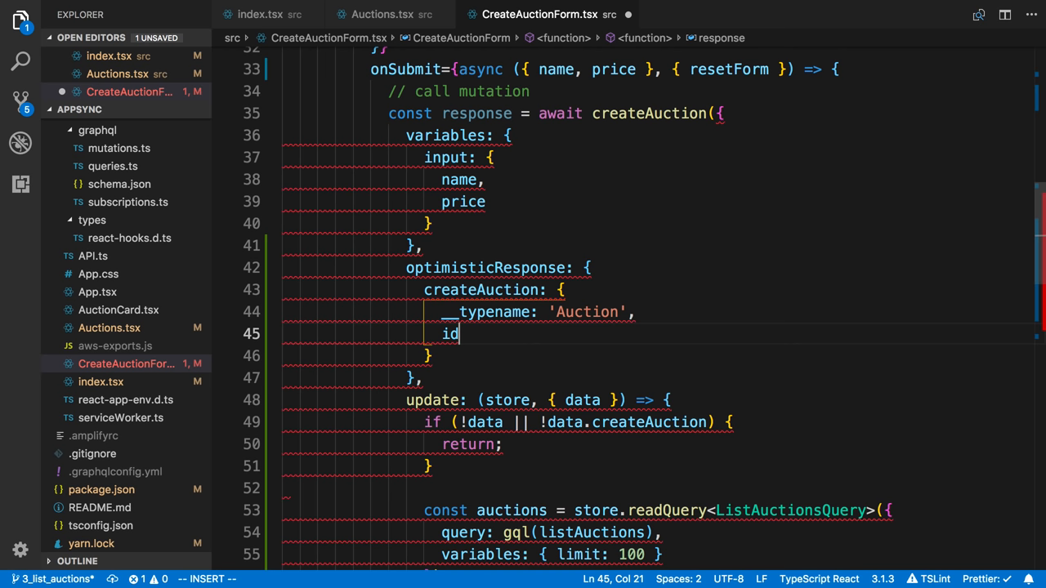
type(": -1")
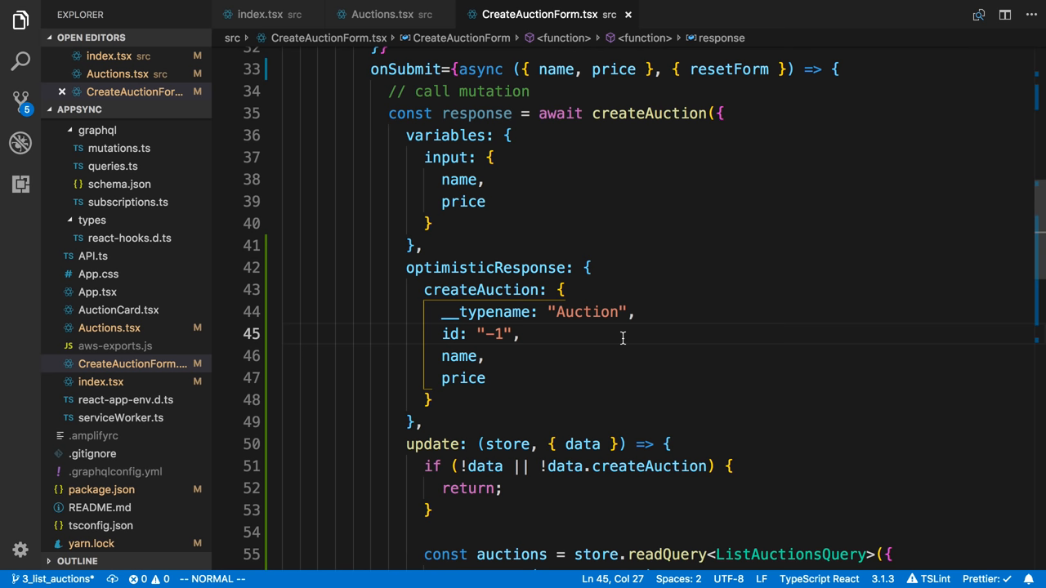
scroll("down", 3)
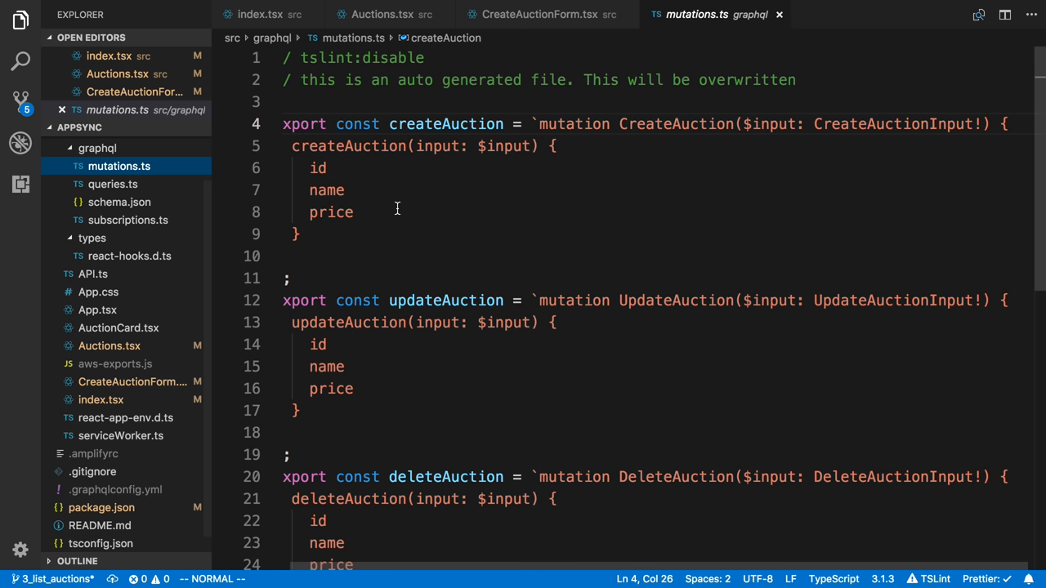
left_click(539, 13)
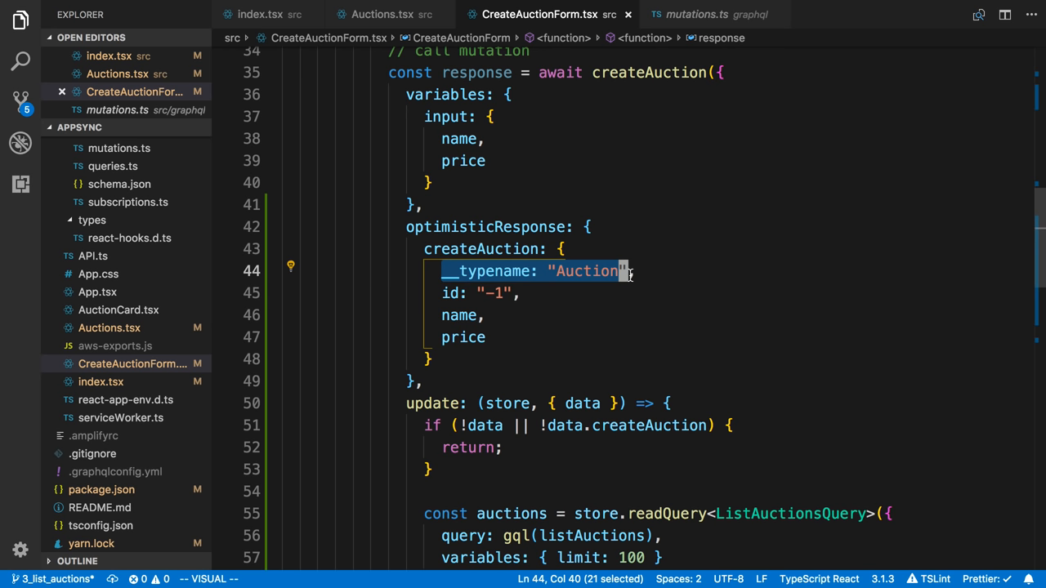
key("Escape")
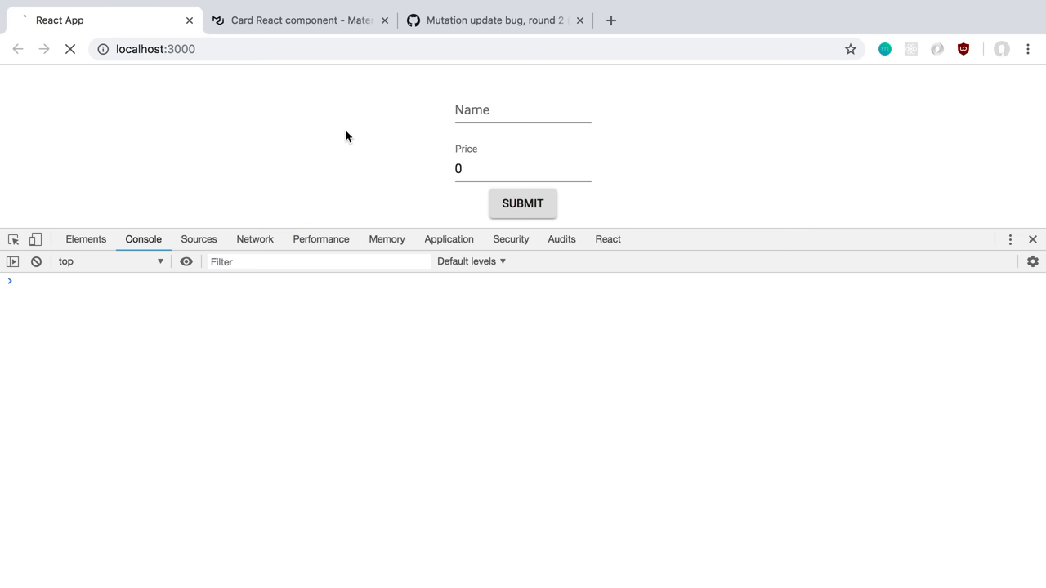
Submit an auction named www and observe it listed twice with a duplicate-key console warning
type("www")
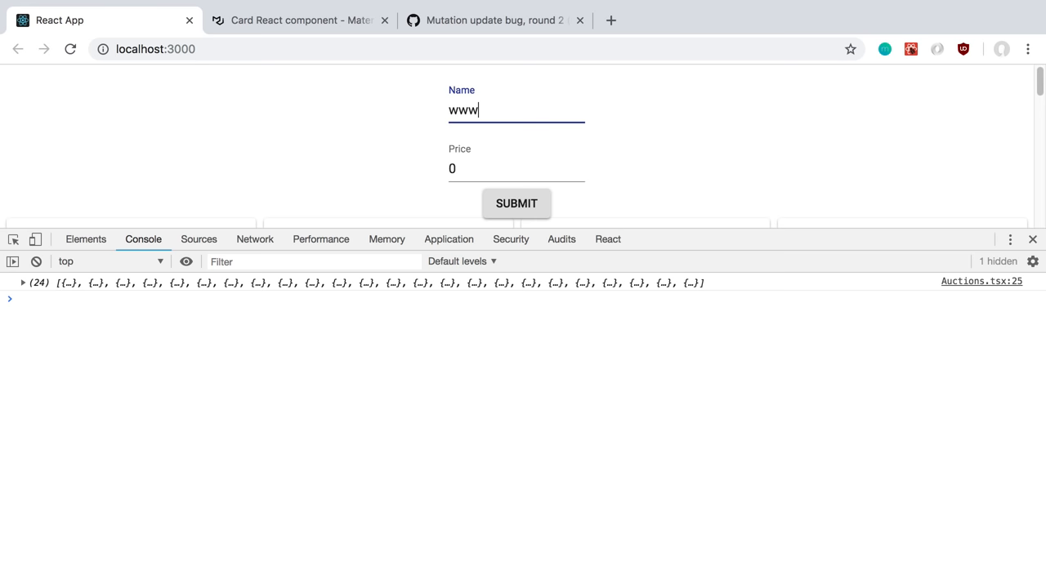
left_click(516, 202)
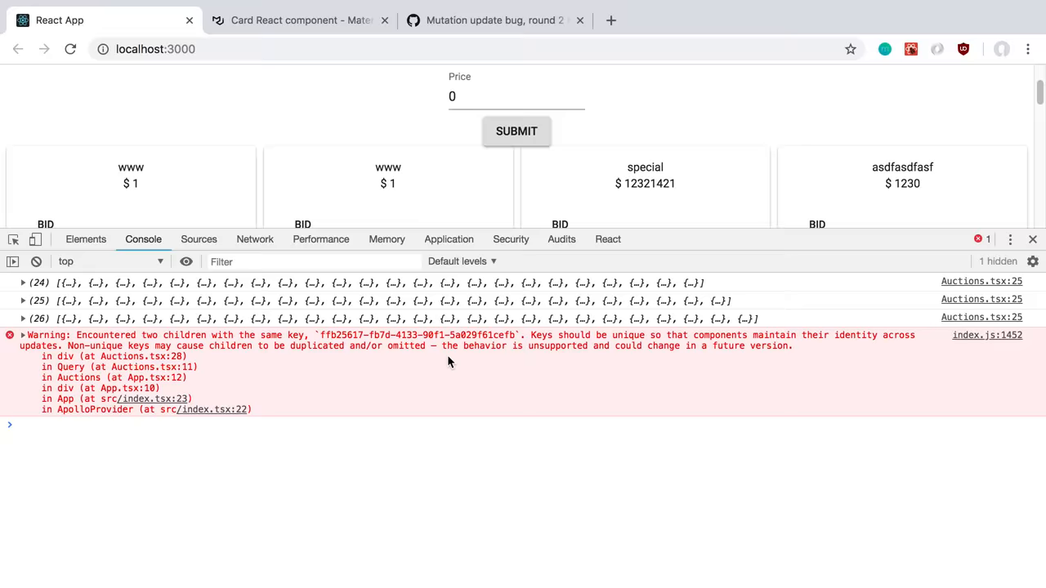
left_click(491, 20)
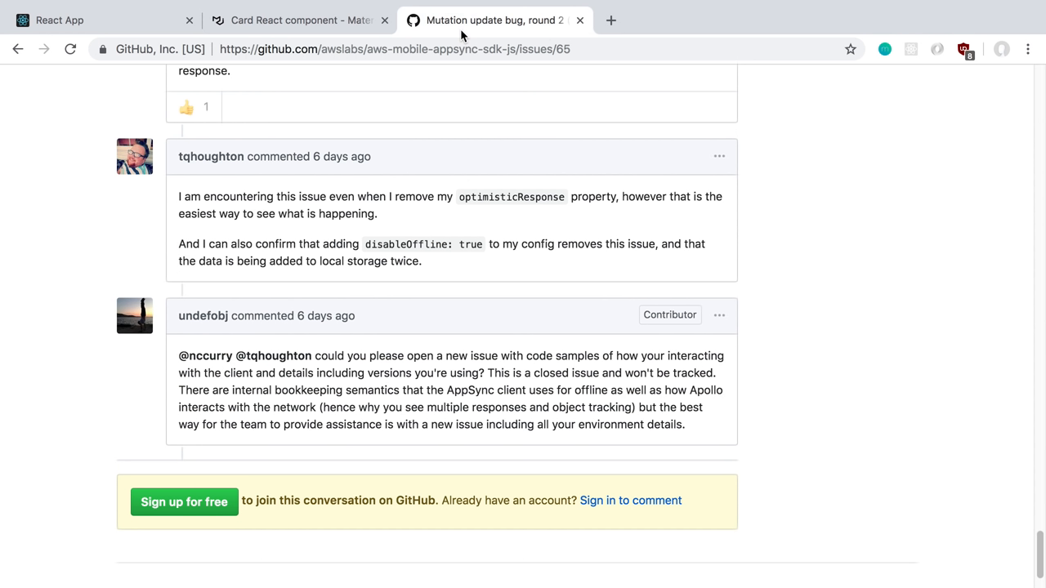
mouse_move(700, 237)
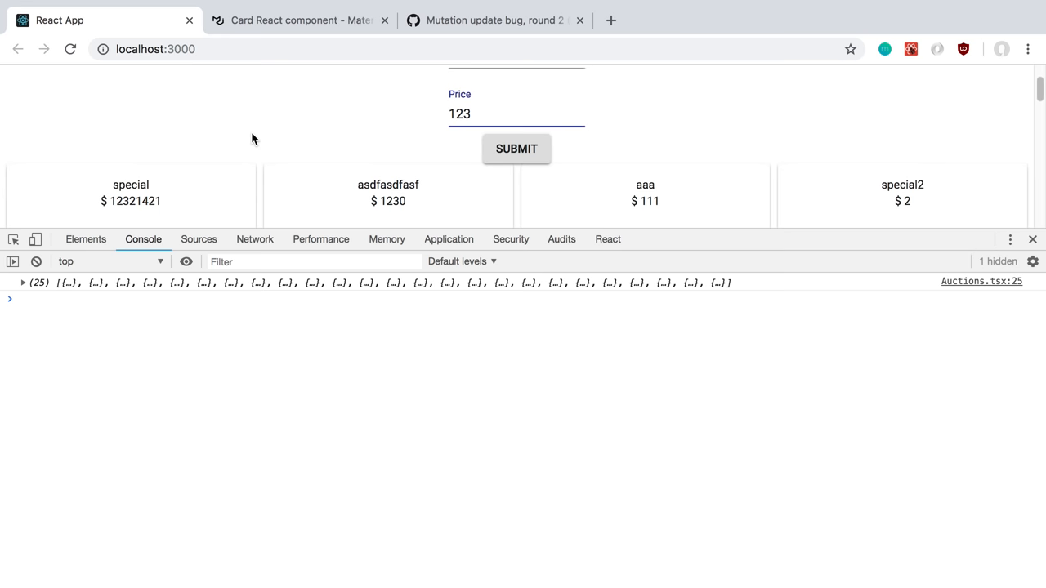
Submit the onetwo auction for $123 and confirm it appears once at the start of the list
left_click(517, 147)
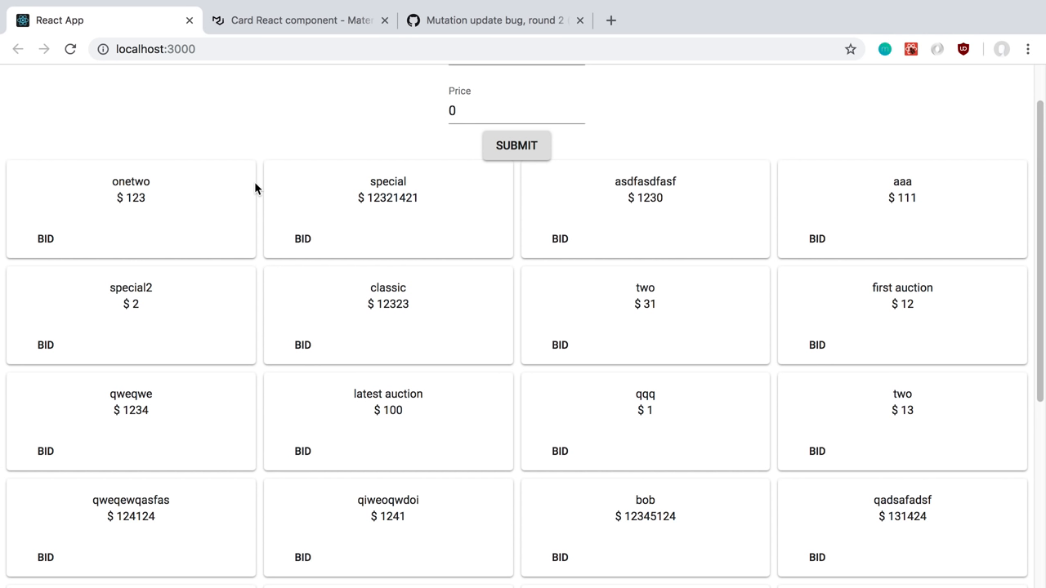
mouse_move(249, 134)
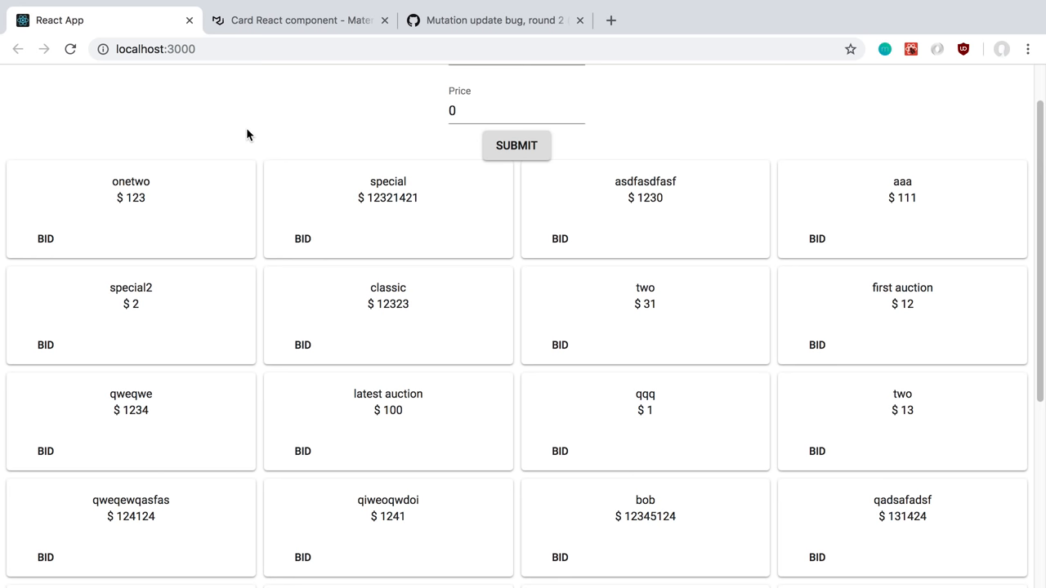